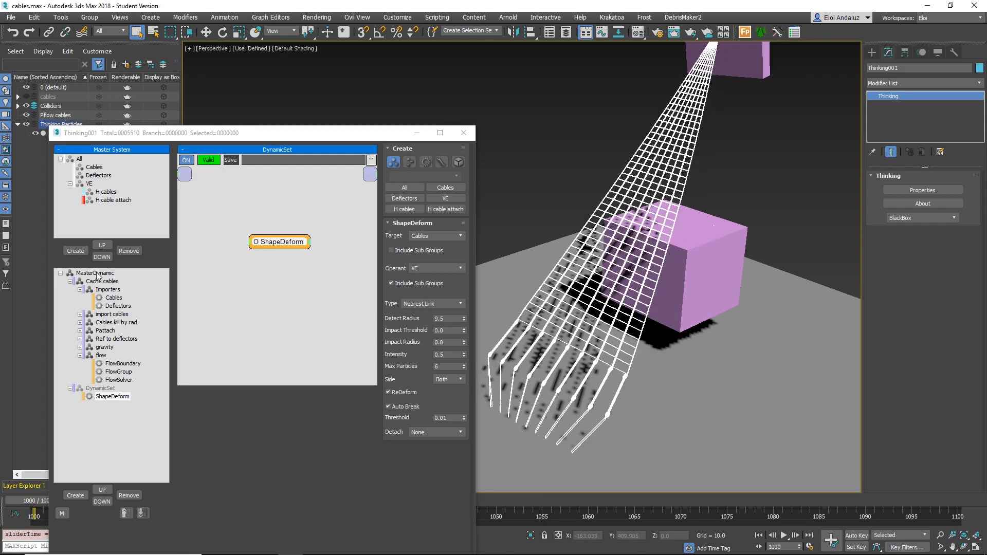
Force MasterDynamic's viewport display to None, then show the DynamicSet group's settings
{"action": "left_click", "coordinate": [104, 281]}
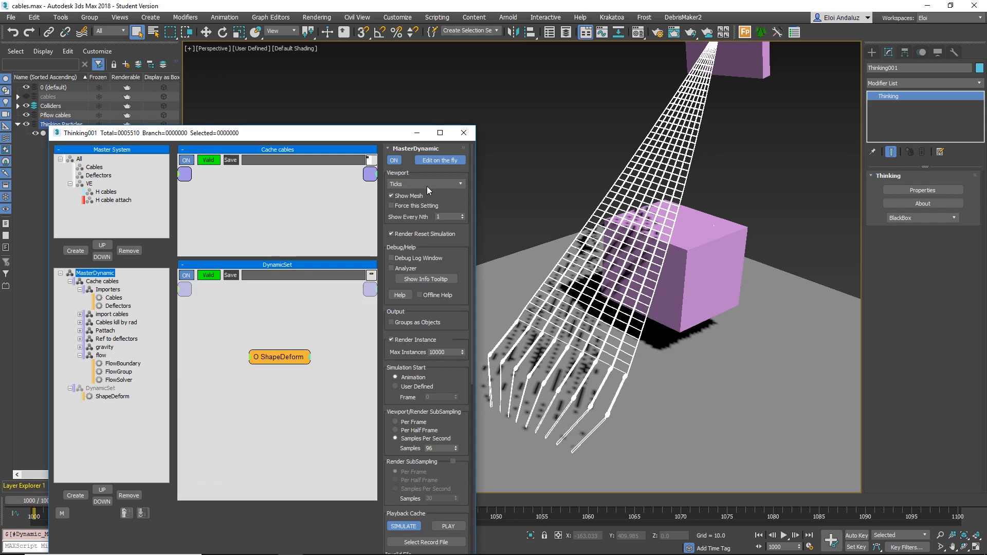
{"action": "left_click", "coordinate": [392, 206]}
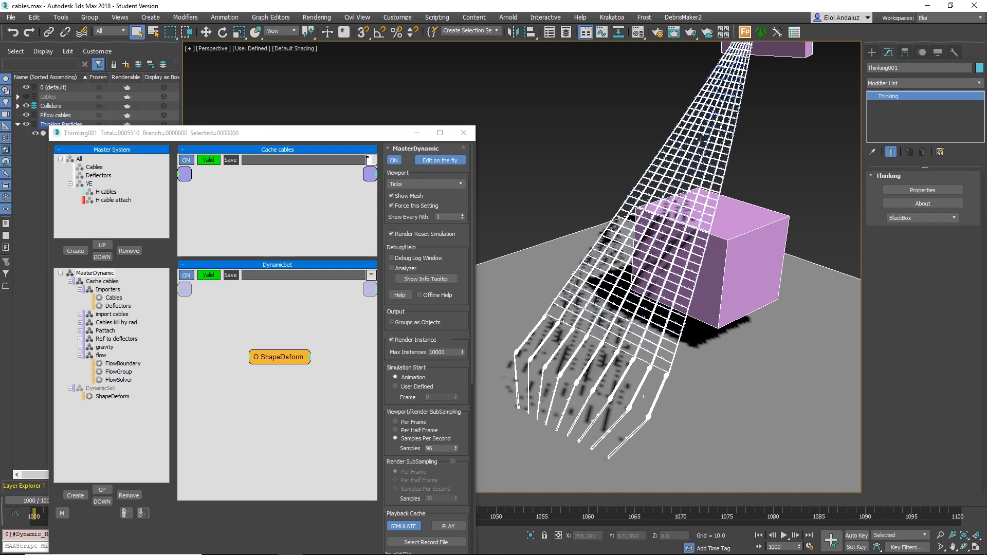
{"action": "mouse_move", "coordinate": [415, 187]}
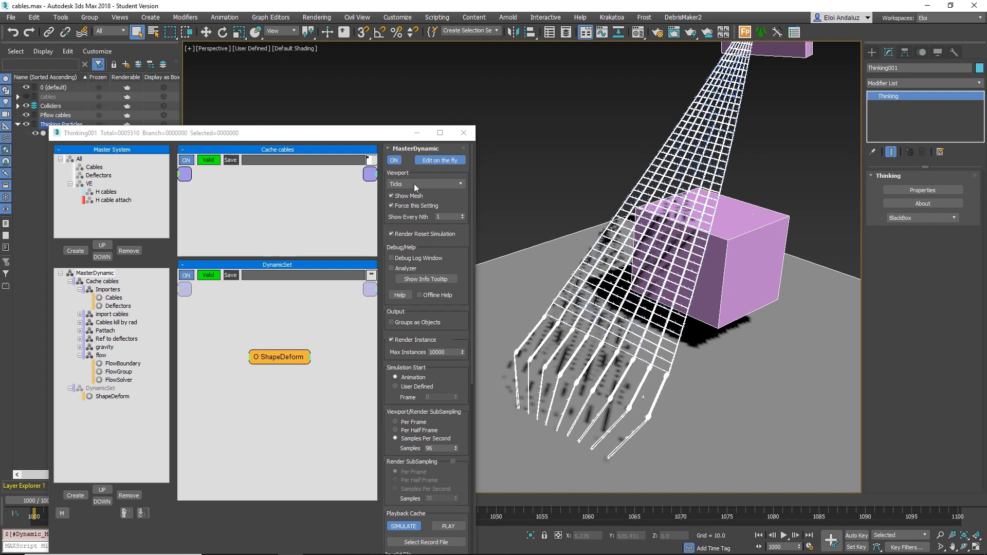
{"action": "left_click", "coordinate": [424, 184]}
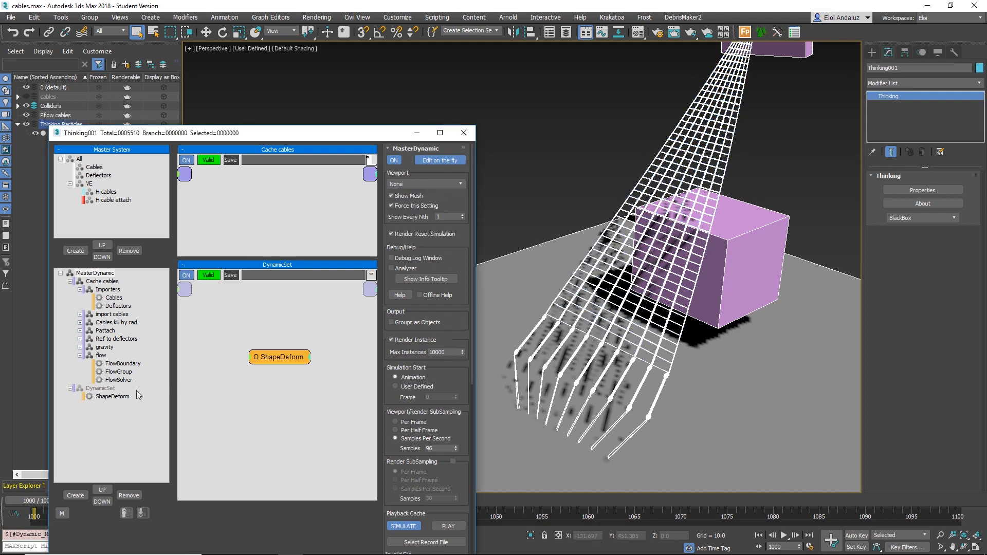
{"action": "left_click", "coordinate": [99, 387]}
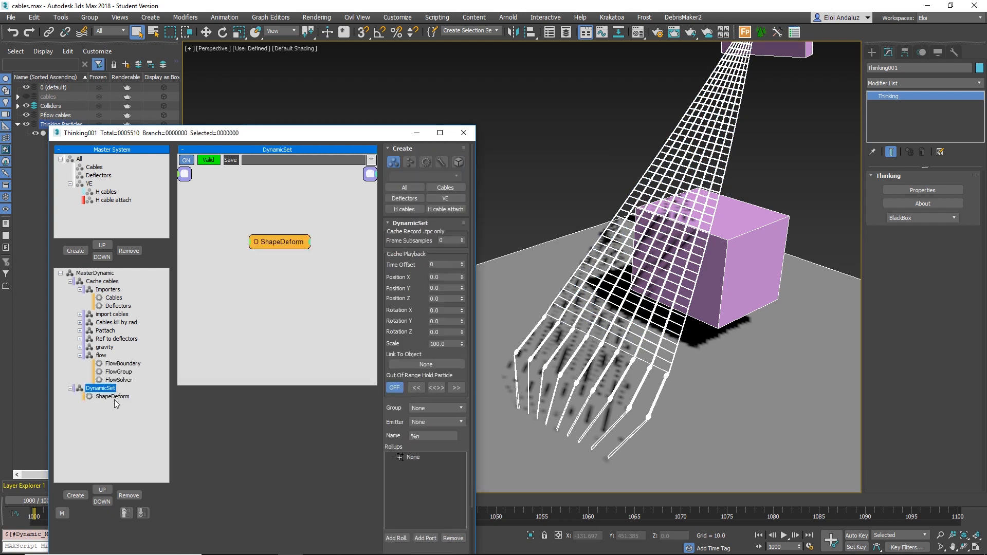
Show the ShapeDeform operator's rollout under DynamicSet
{"action": "left_click", "coordinate": [112, 396]}
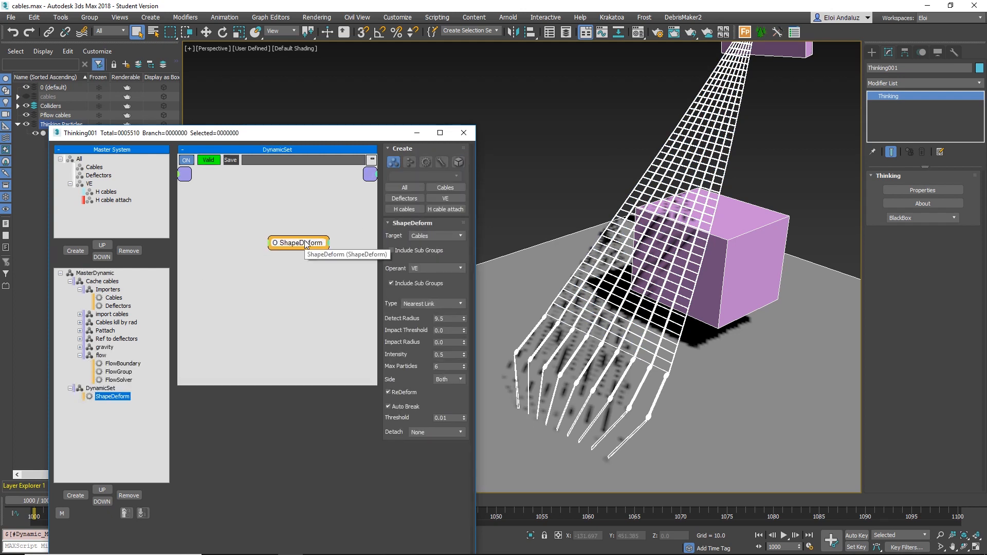
{"action": "mouse_move", "coordinate": [427, 240]}
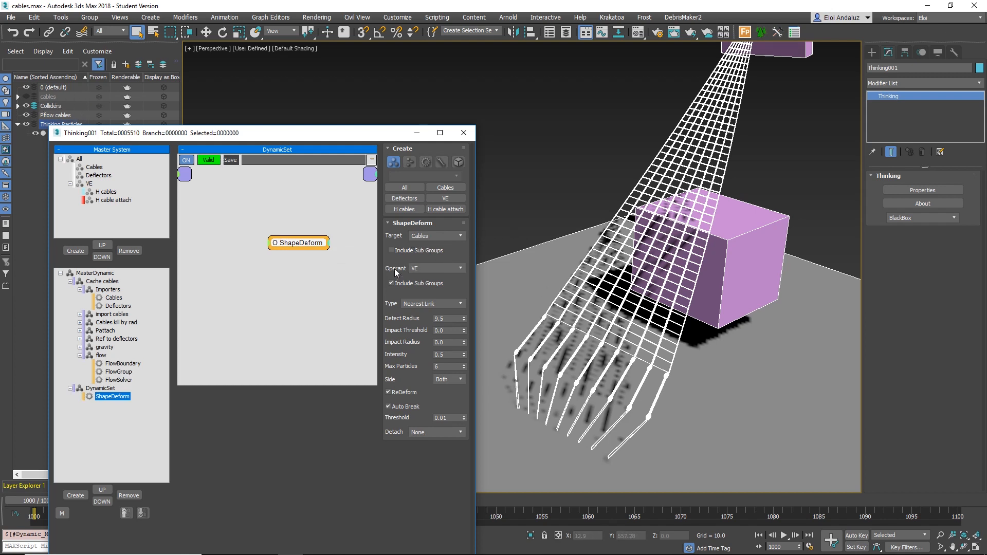
{"action": "mouse_move", "coordinate": [423, 275]}
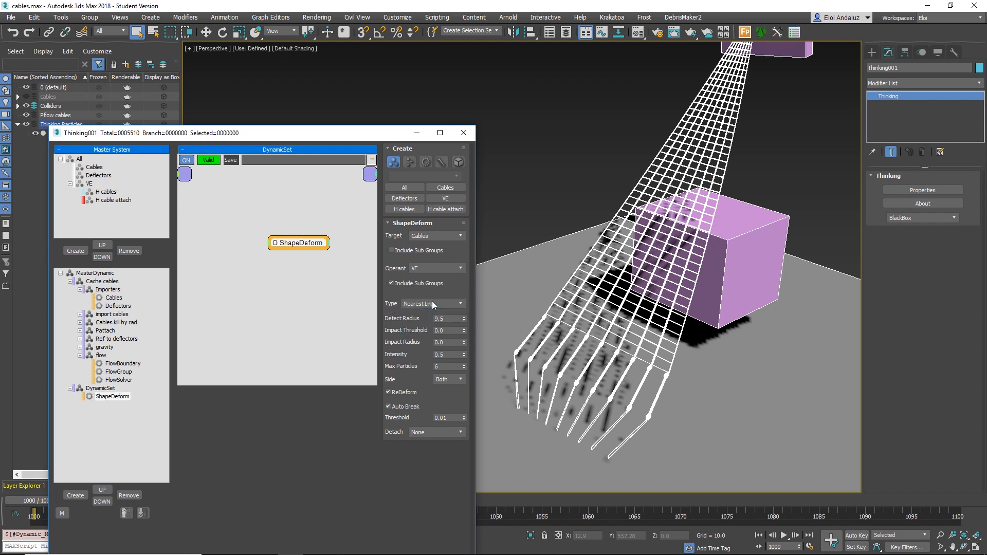
{"action": "mouse_move", "coordinate": [631, 197]}
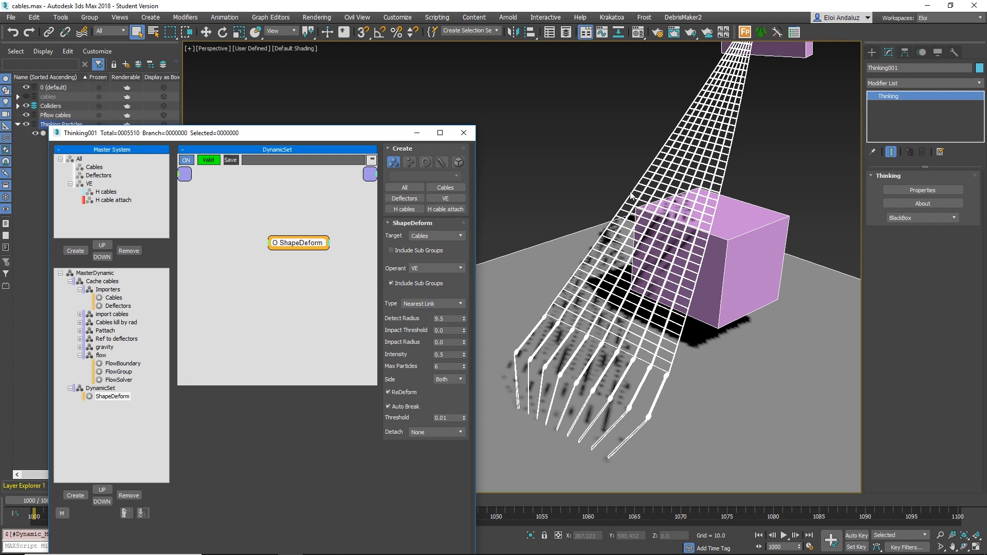
{"action": "mouse_move", "coordinate": [628, 200]}
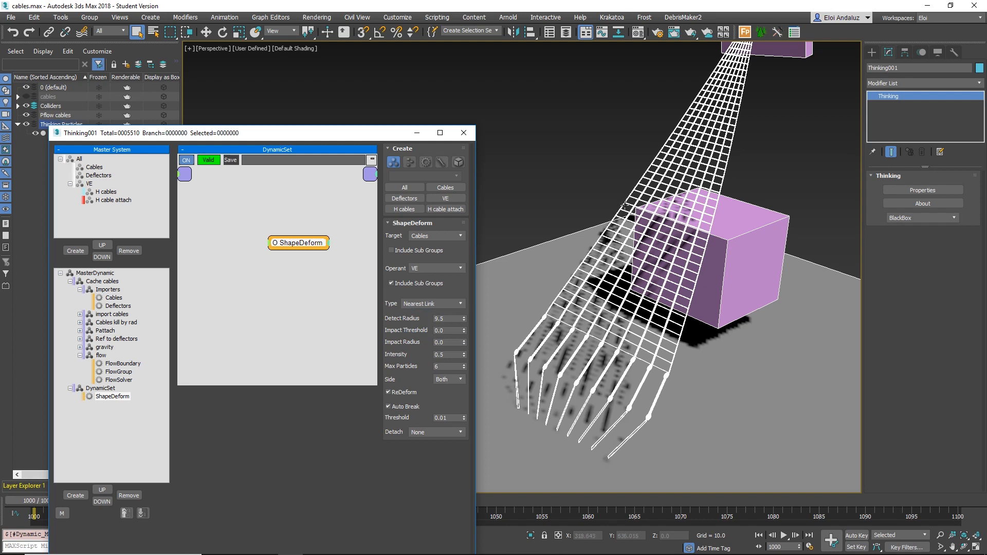
{"action": "mouse_move", "coordinate": [569, 211]}
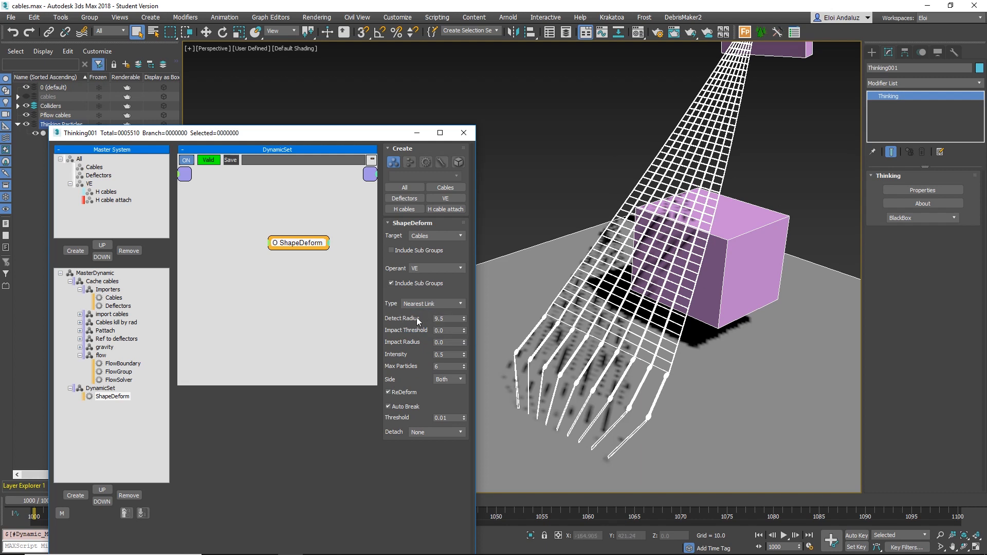
Test a Detect Radius of 3.0 and turn Auto Break off so the cables bend without tearing
{"action": "triple_click", "coordinate": [447, 318]}
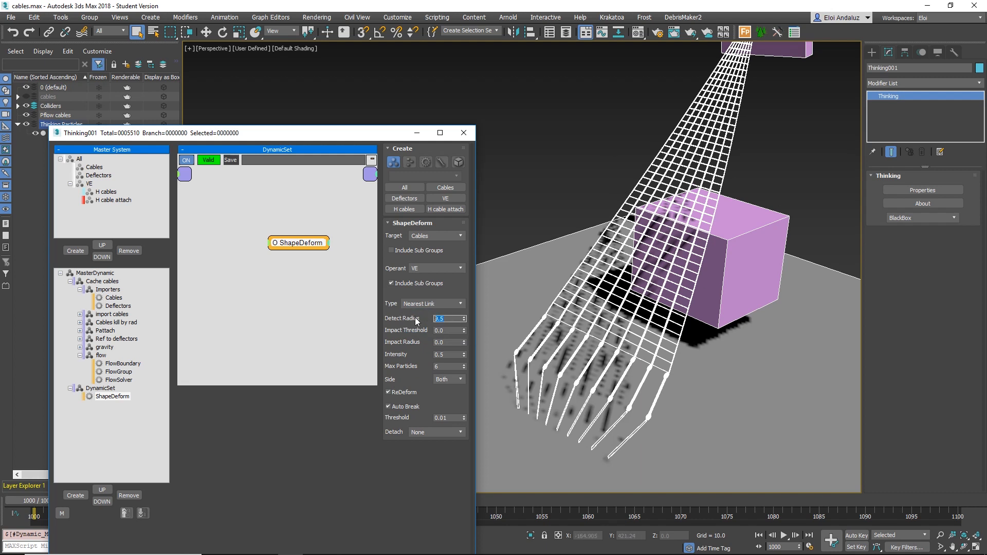
{"action": "type", "text": "3.0"}
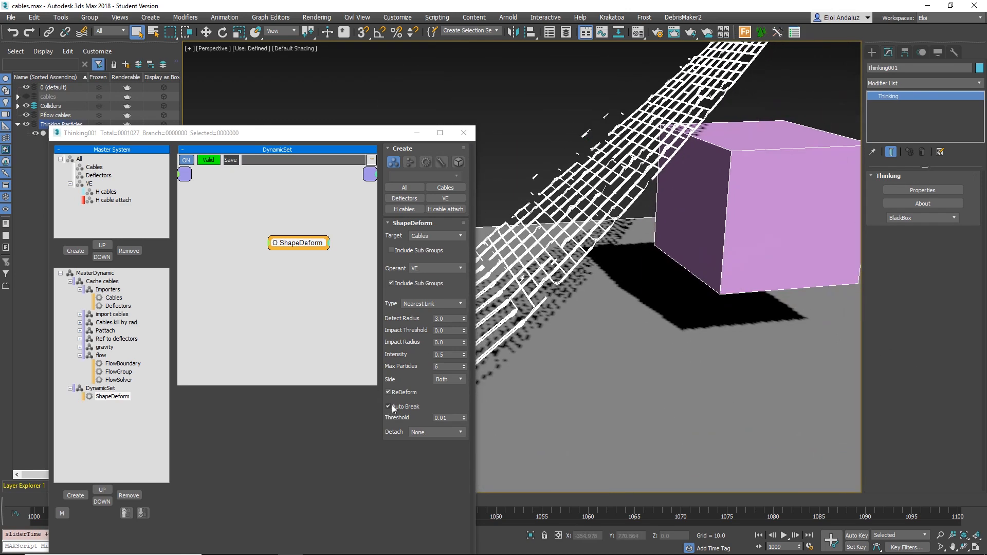
{"action": "left_click", "coordinate": [389, 407]}
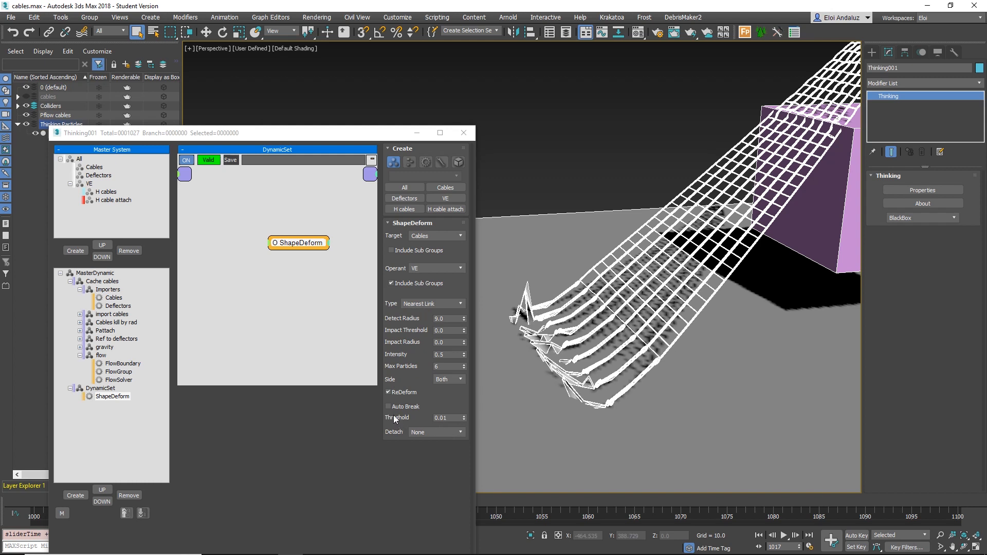
{"action": "mouse_move", "coordinate": [415, 424]}
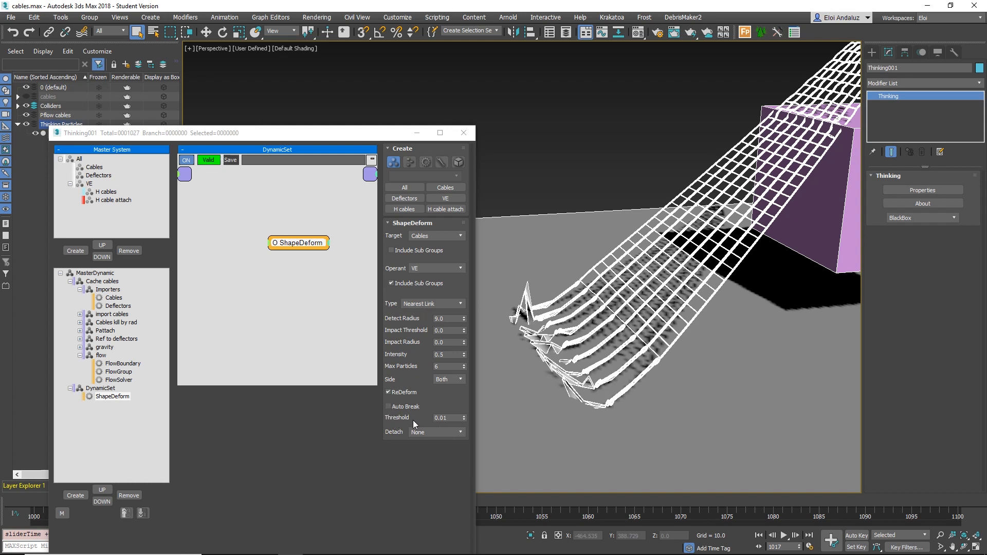
Re-enable Auto Break so the cables tear around the box
{"action": "left_click", "coordinate": [389, 406]}
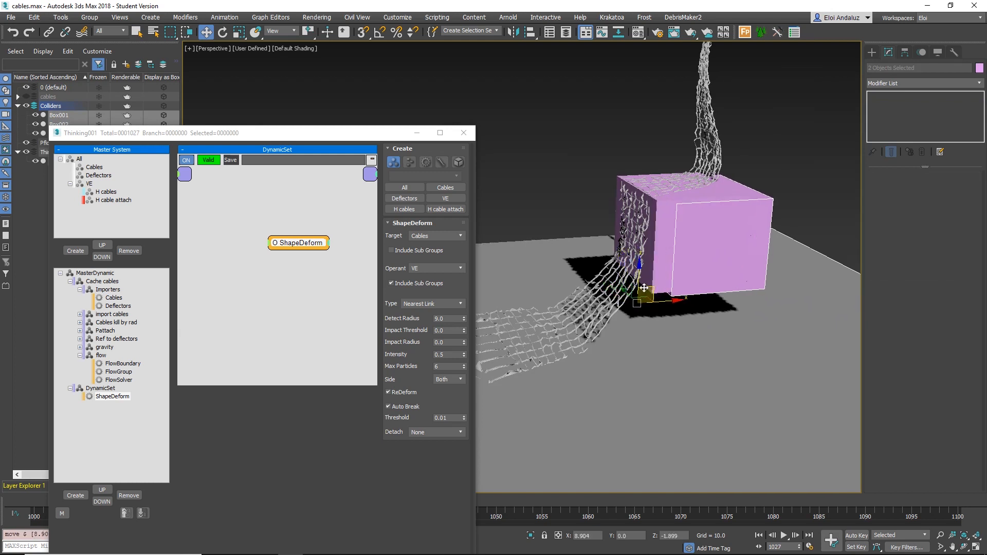
Zoom in on the box to inspect how the cable mesh breaks around it
{"action": "left_click", "coordinate": [692, 237]}
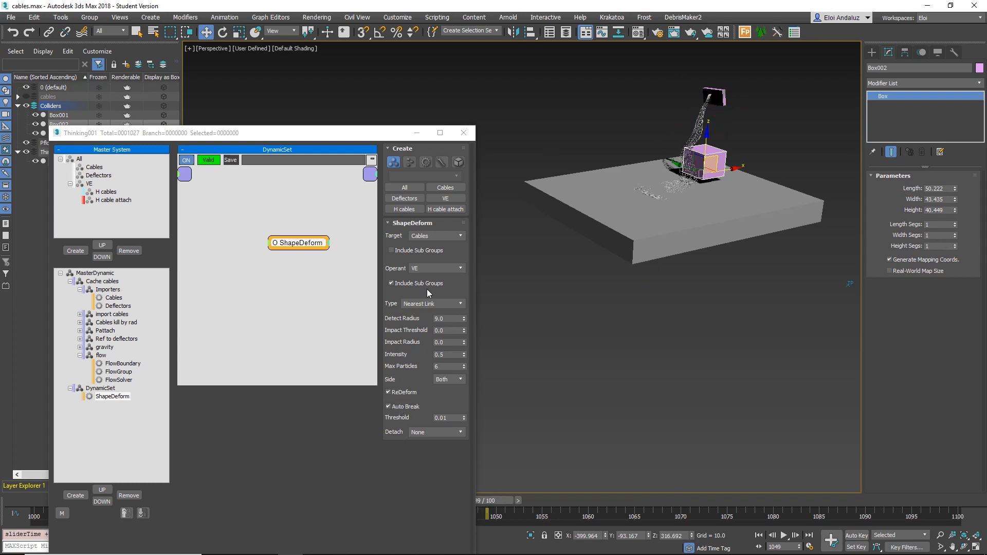
{"action": "mouse_move", "coordinate": [406, 439]}
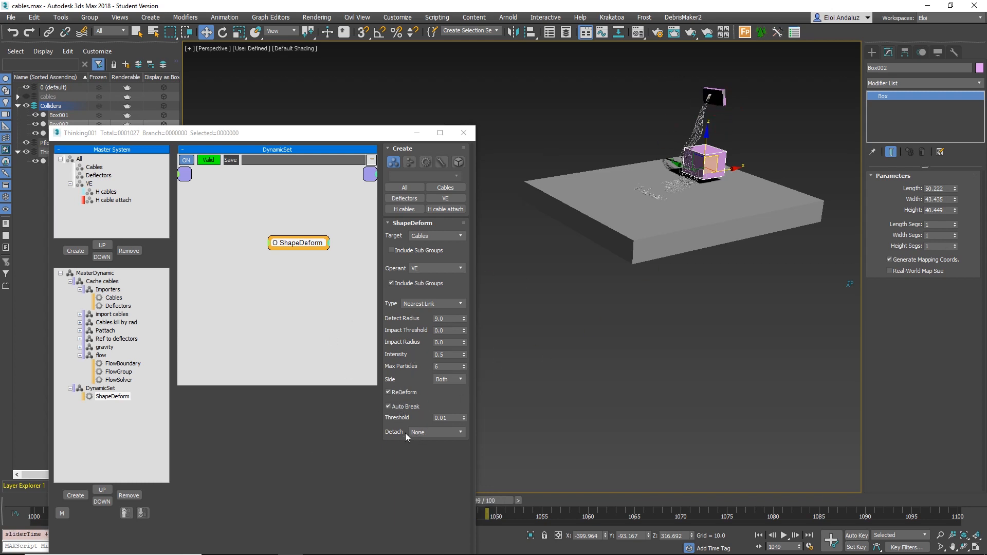
{"action": "mouse_move", "coordinate": [667, 202]}
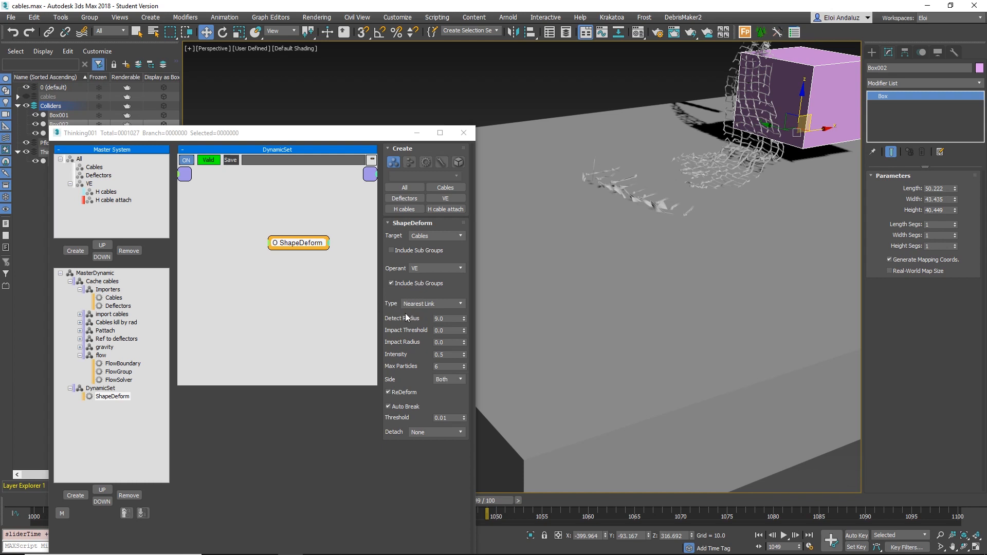
Switch ShapeDeform's deformation Type from Nearest Link to Velocity
{"action": "left_click", "coordinate": [433, 303]}
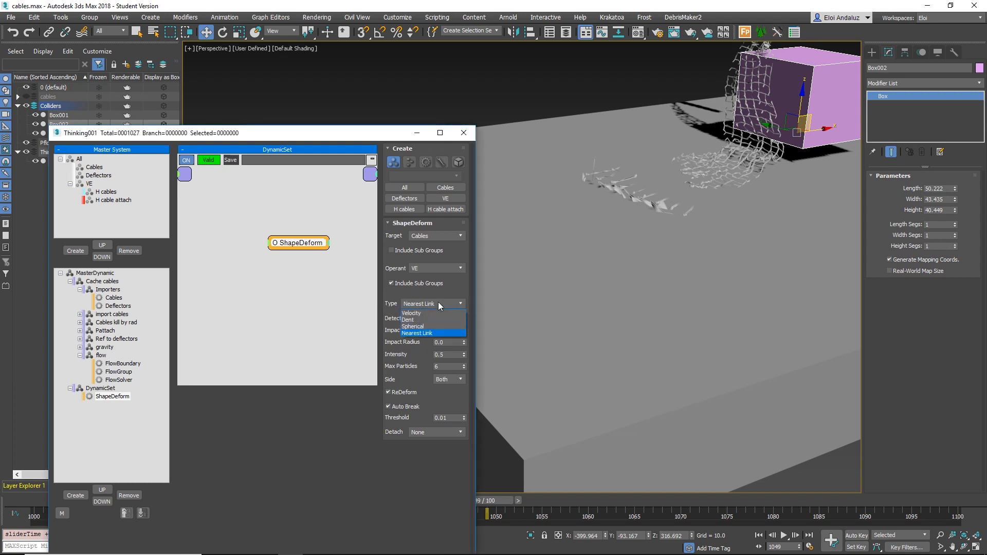
{"action": "mouse_move", "coordinate": [422, 305]}
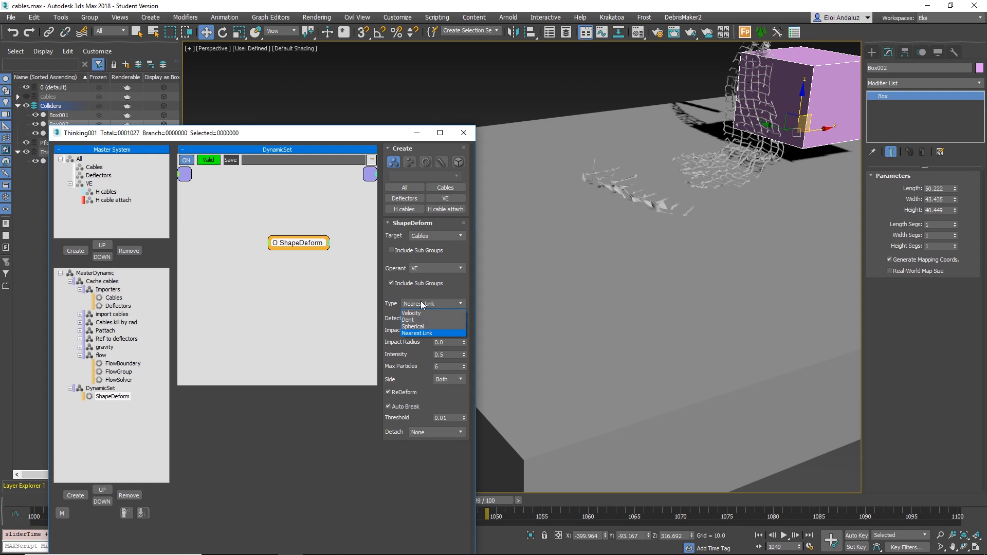
{"action": "mouse_move", "coordinate": [431, 336]}
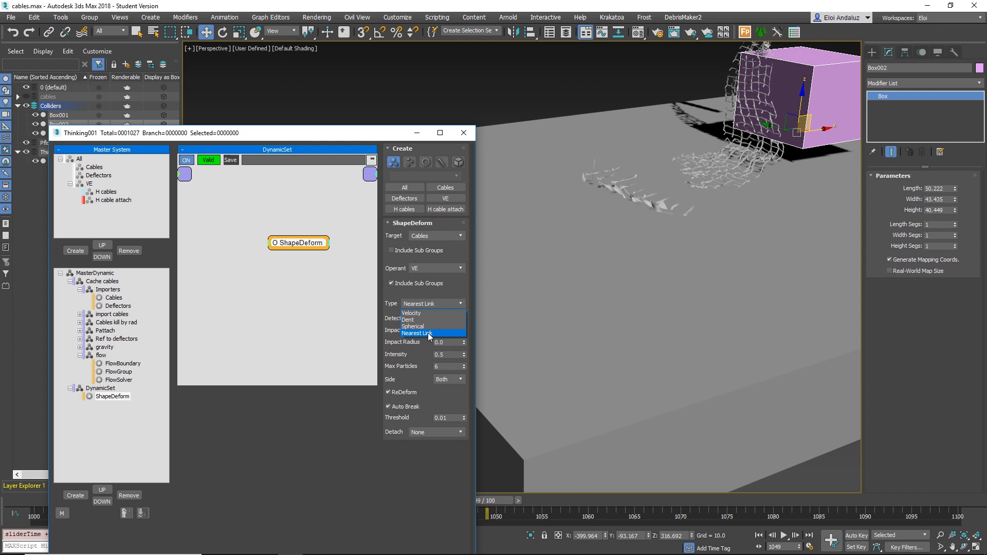
{"action": "mouse_move", "coordinate": [411, 314]}
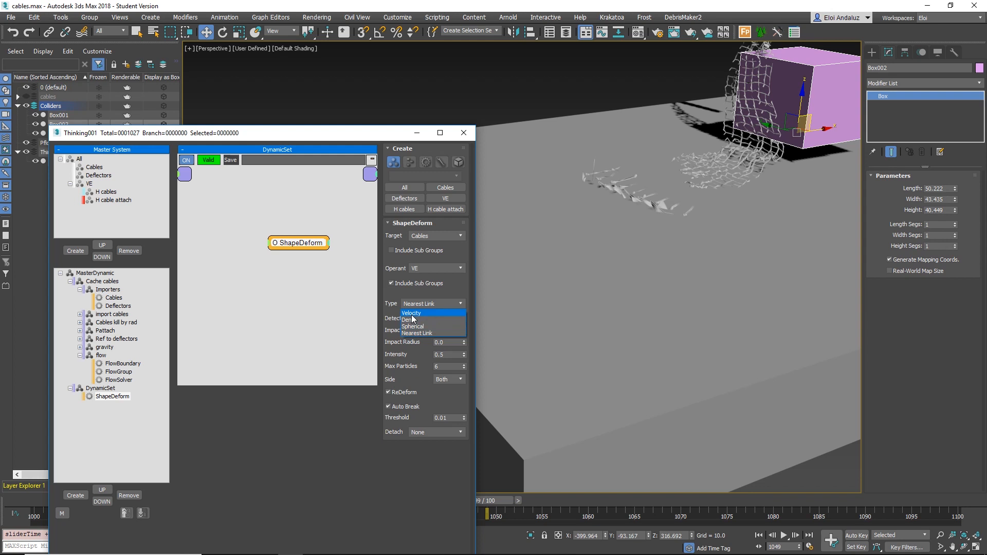
{"action": "mouse_move", "coordinate": [414, 315]}
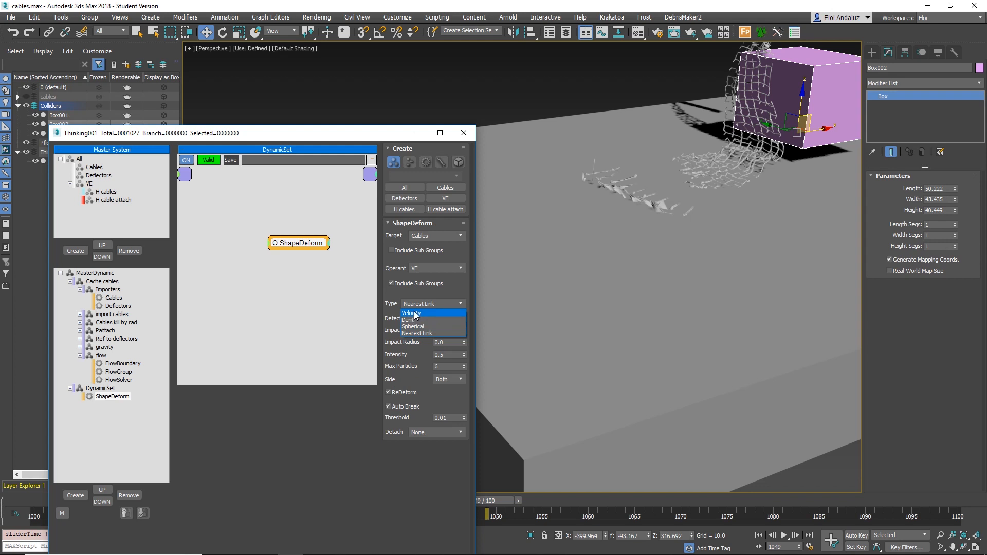
{"action": "left_click", "coordinate": [411, 313]}
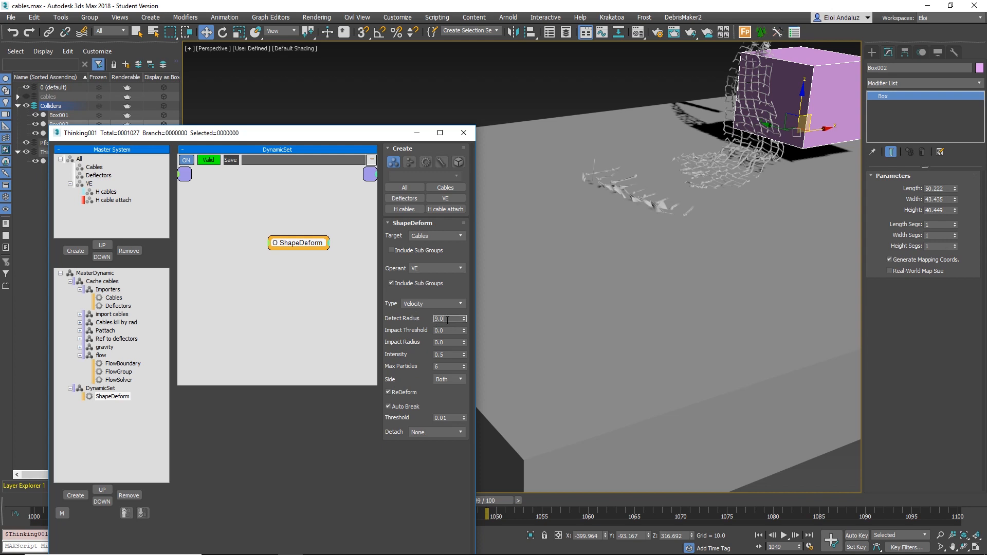
Inspect the Detect Radius (9.0) and Impact Radius (0.0) spinners and reopen the Type list
{"action": "triple_click", "coordinate": [442, 319]}
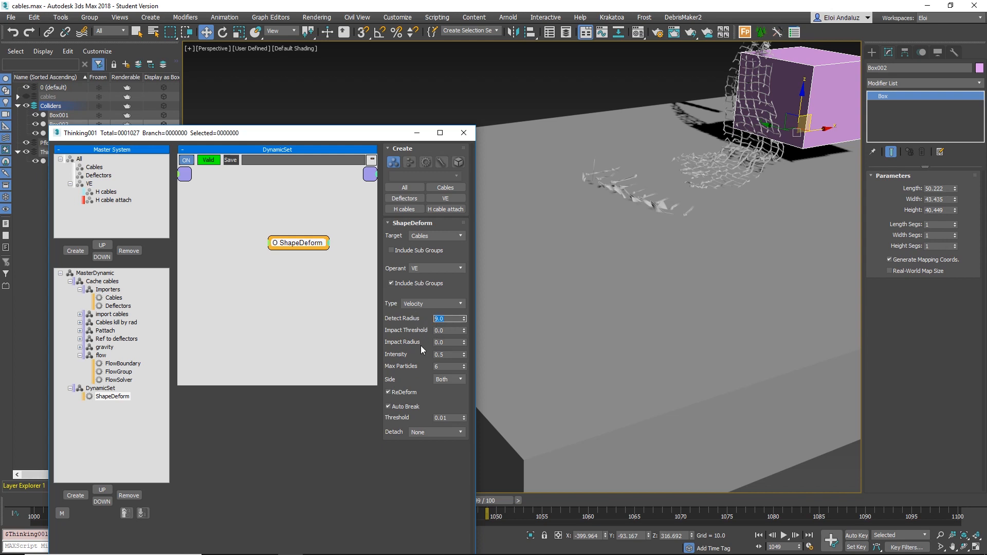
{"action": "left_click", "coordinate": [446, 341]}
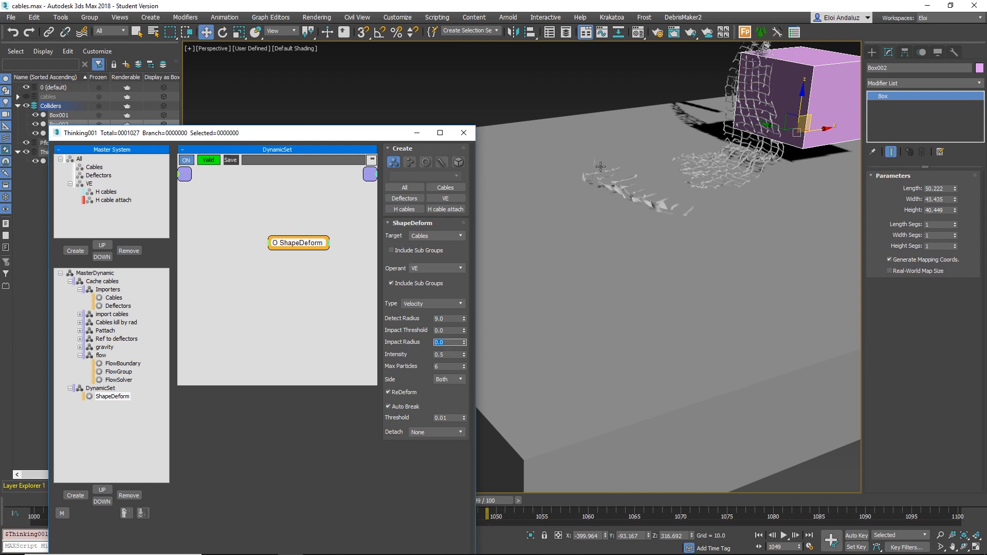
{"action": "mouse_move", "coordinate": [556, 254]}
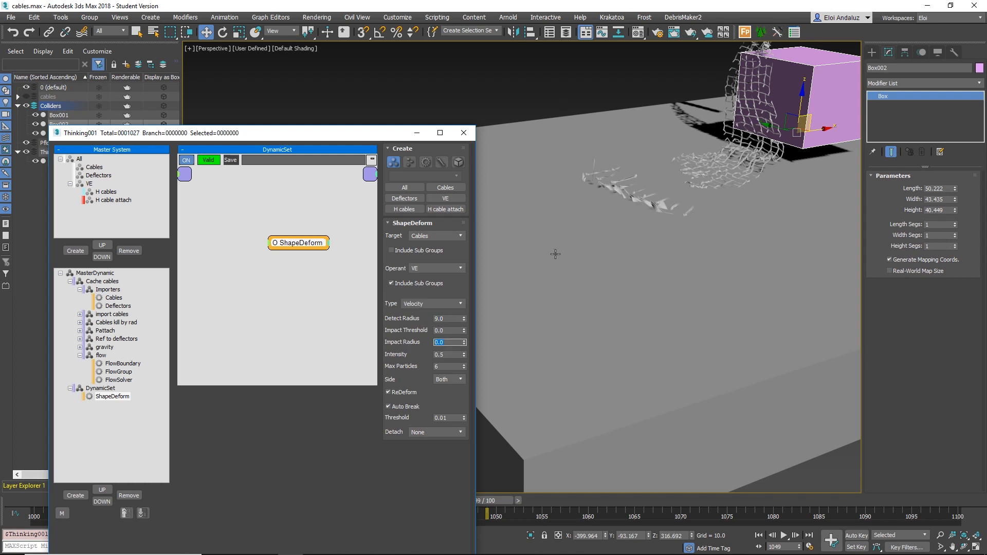
{"action": "mouse_move", "coordinate": [529, 201]}
{"action": "type", "text": "3"}
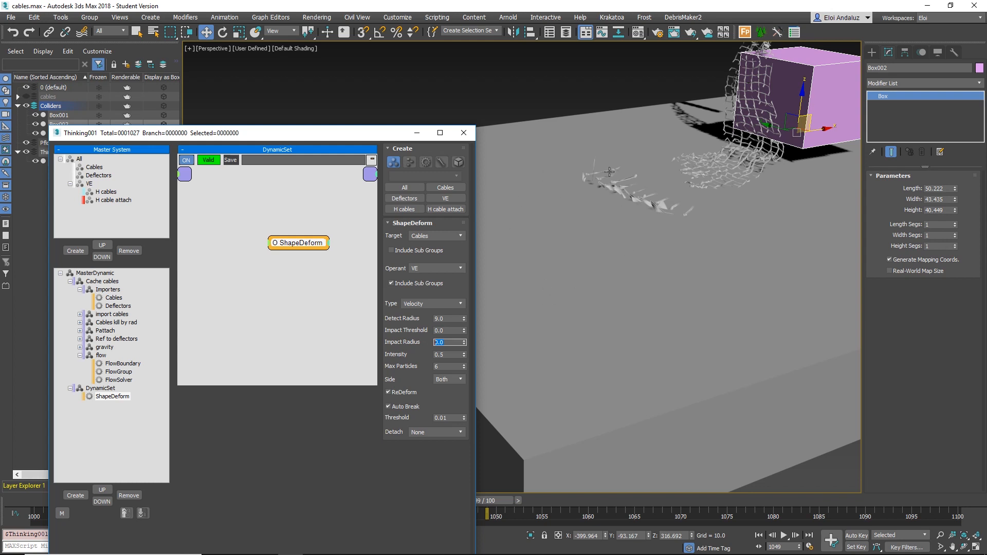
{"action": "left_click", "coordinate": [433, 303]}
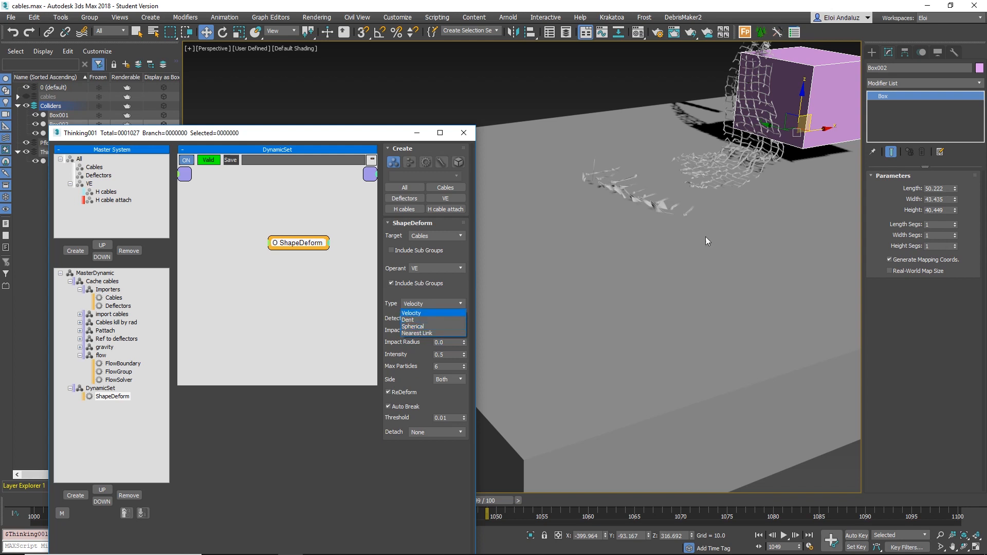
{"action": "mouse_move", "coordinate": [416, 333]}
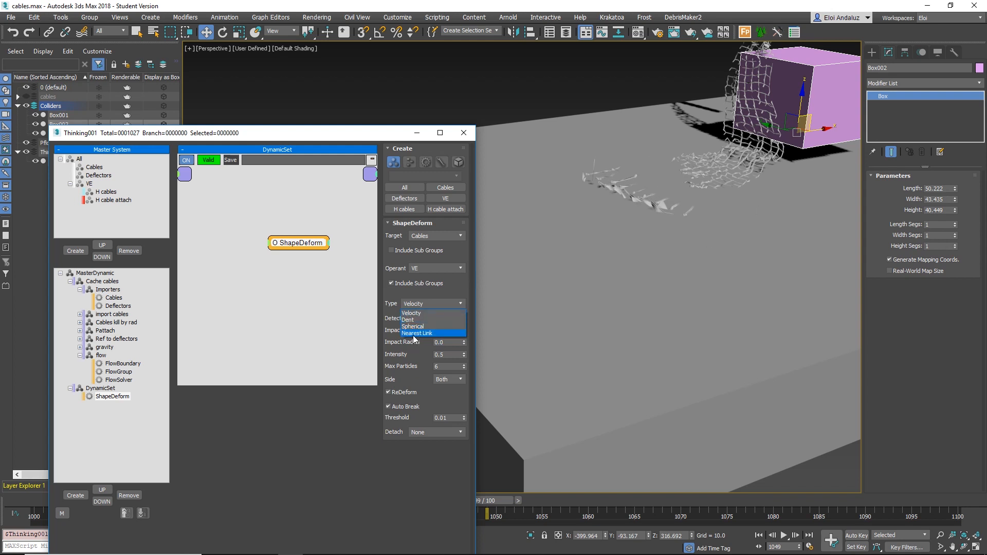
{"action": "left_click", "coordinate": [416, 333]}
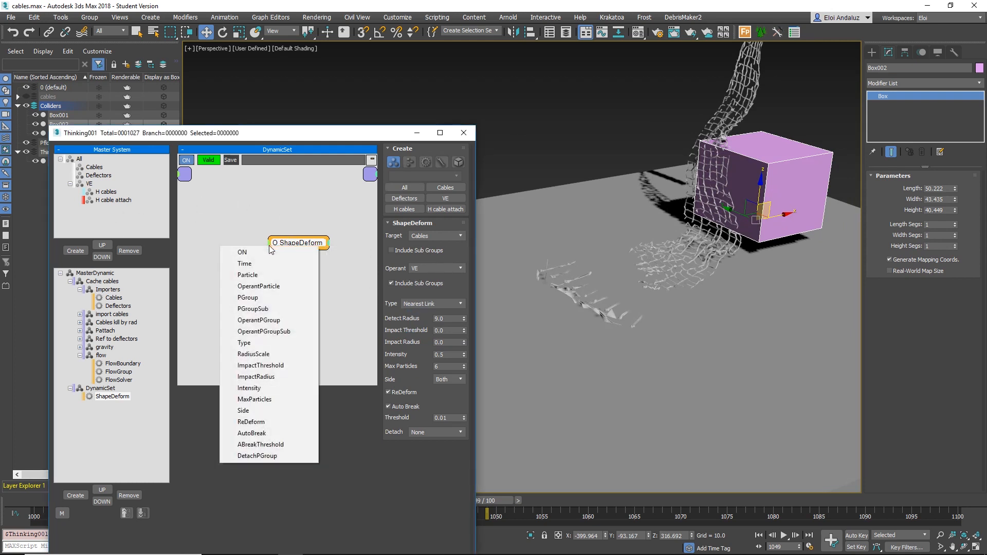
{"action": "mouse_move", "coordinate": [248, 275]}
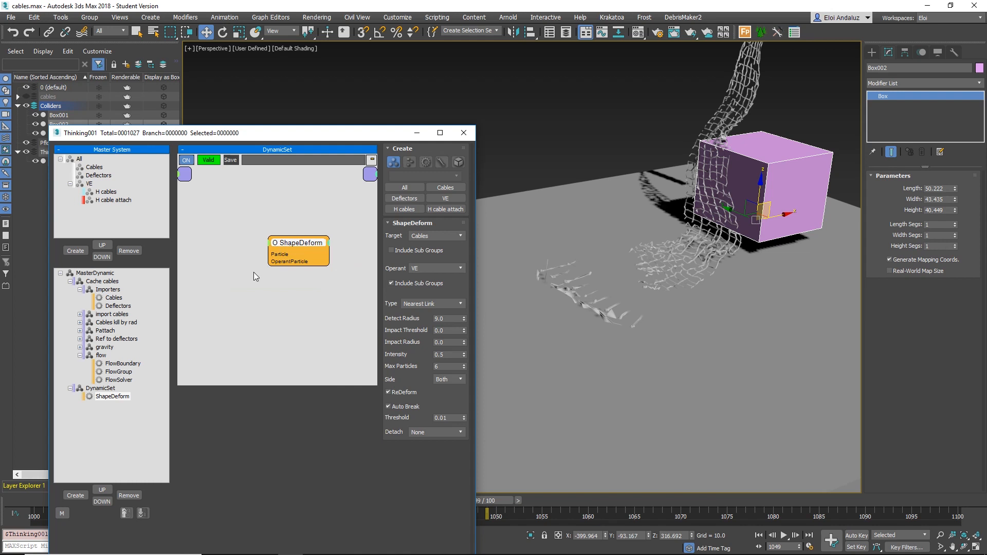
Deselect the ShapeDeform node and drag it slightly left on the canvas
{"action": "left_click", "coordinate": [207, 161]}
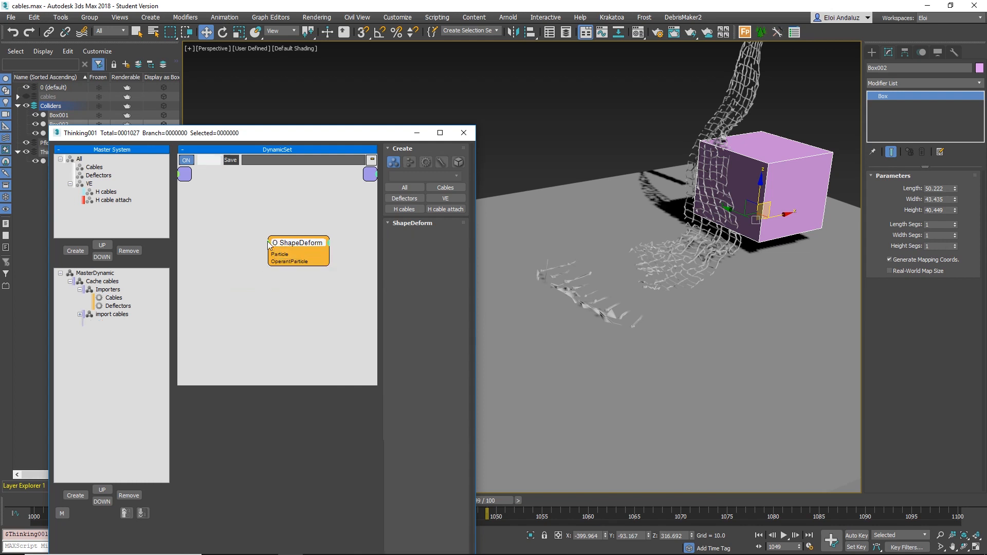
{"action": "left_click", "coordinate": [282, 246]}
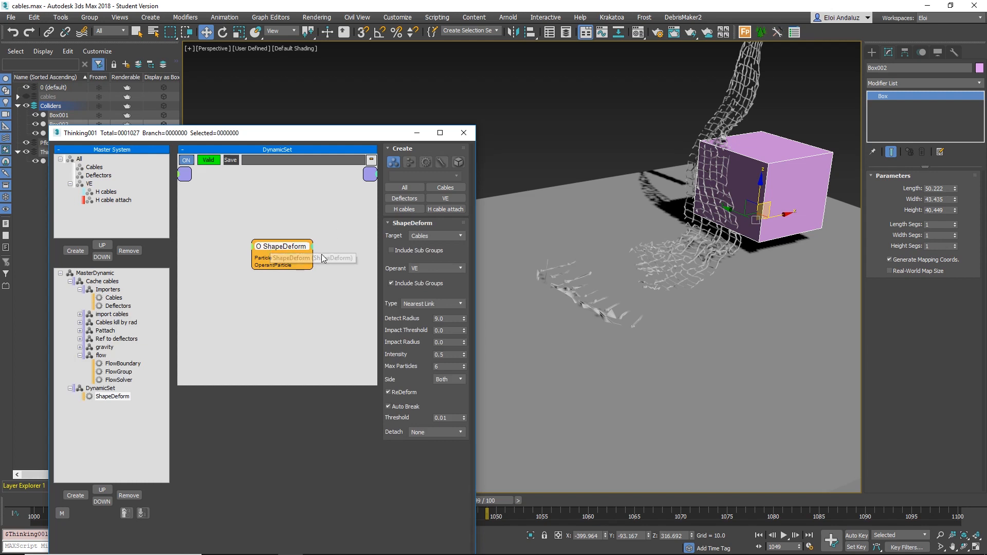